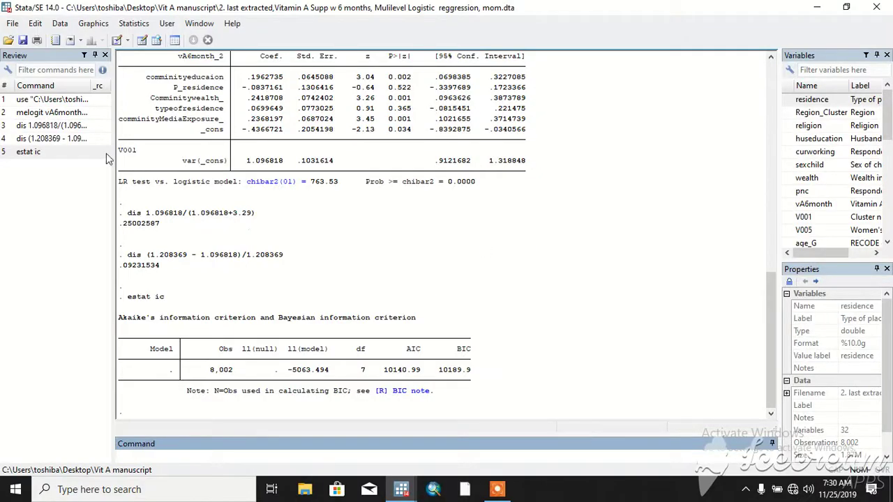
# Open the Vitamin A dataset with edit and browse across its columns, starting at religion
pyautogui.click(51, 112)
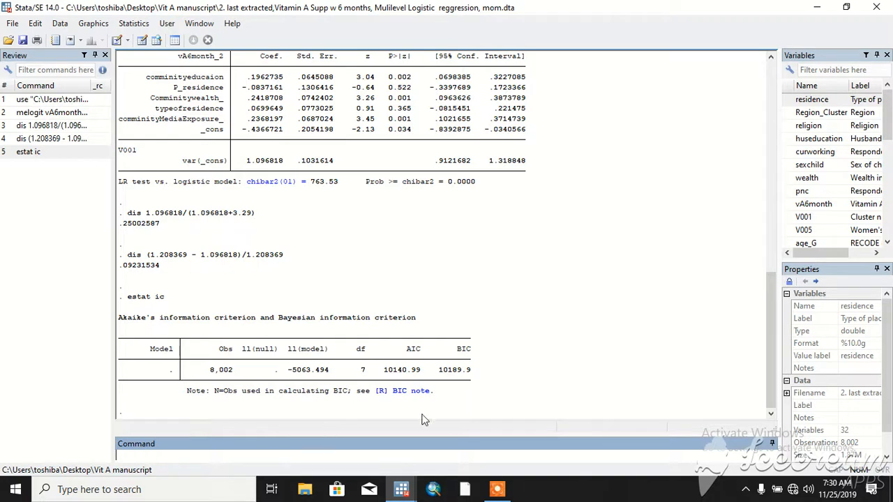
pyautogui.moveTo(696, 253)
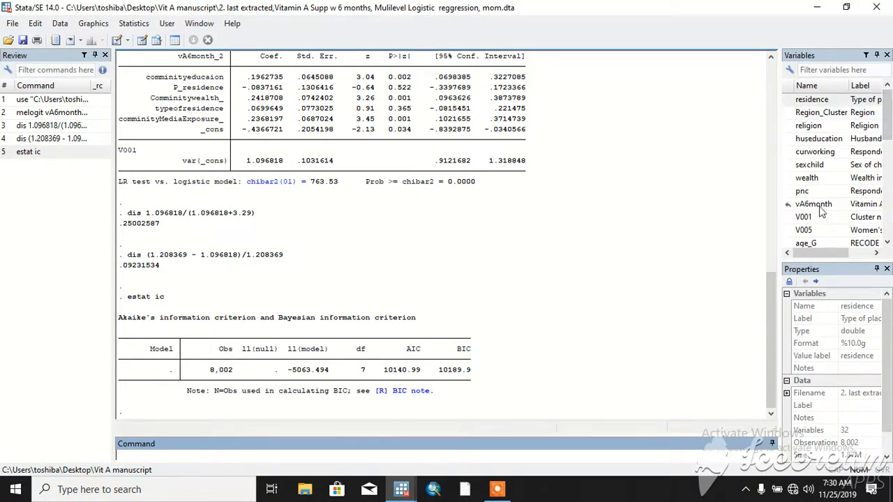
pyautogui.moveTo(834, 210)
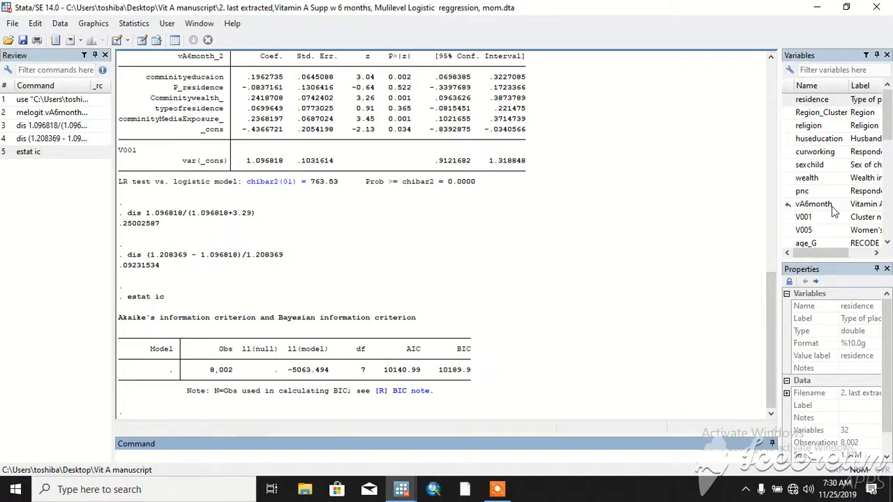
pyautogui.moveTo(820, 224)
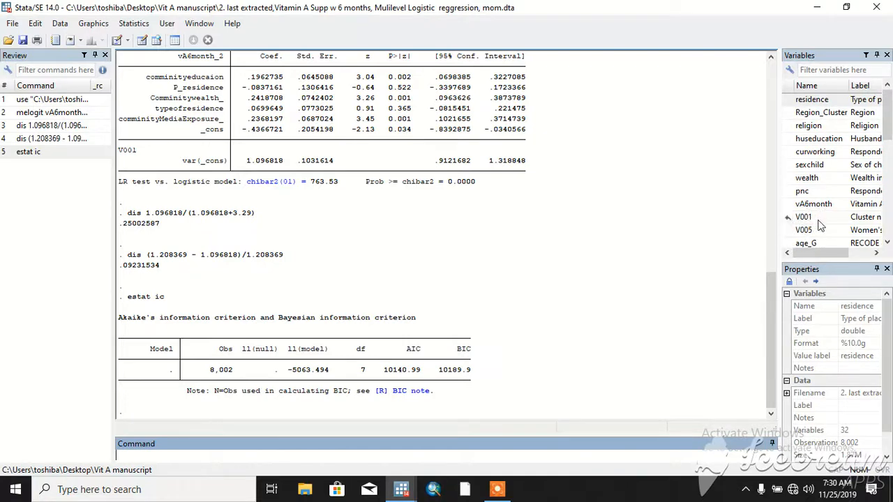
pyautogui.moveTo(842, 222)
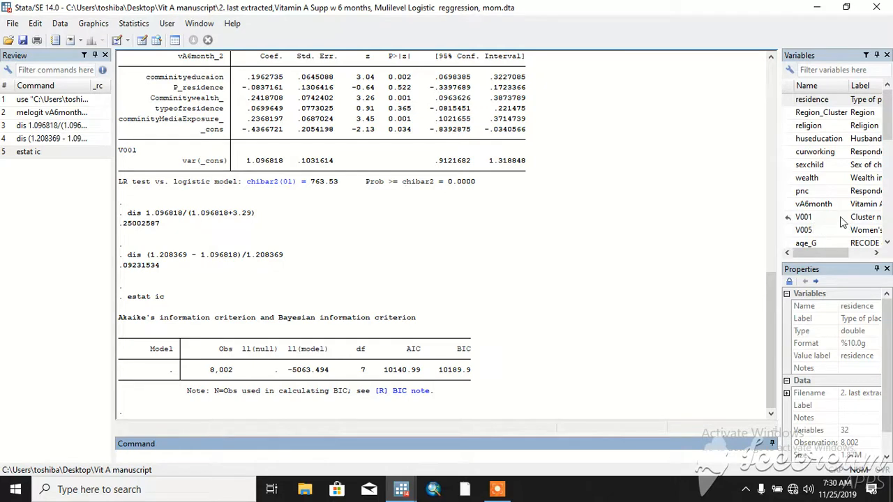
pyautogui.moveTo(847, 216)
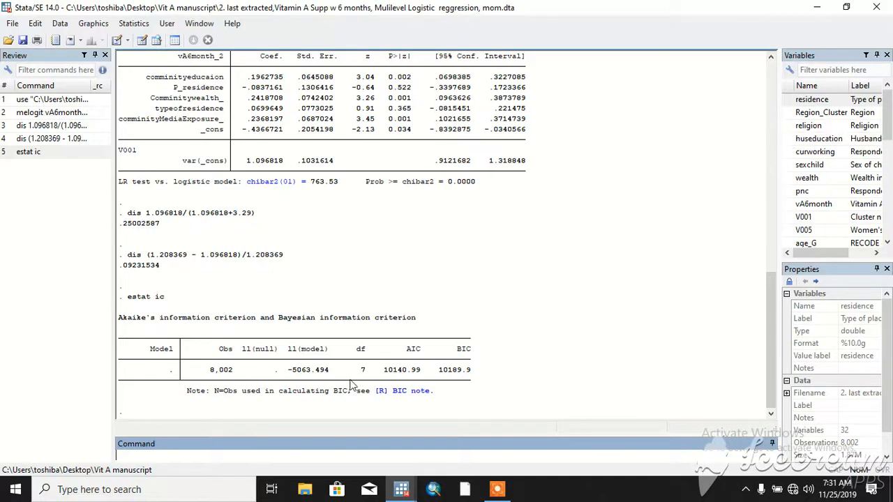
pyautogui.write('edit')
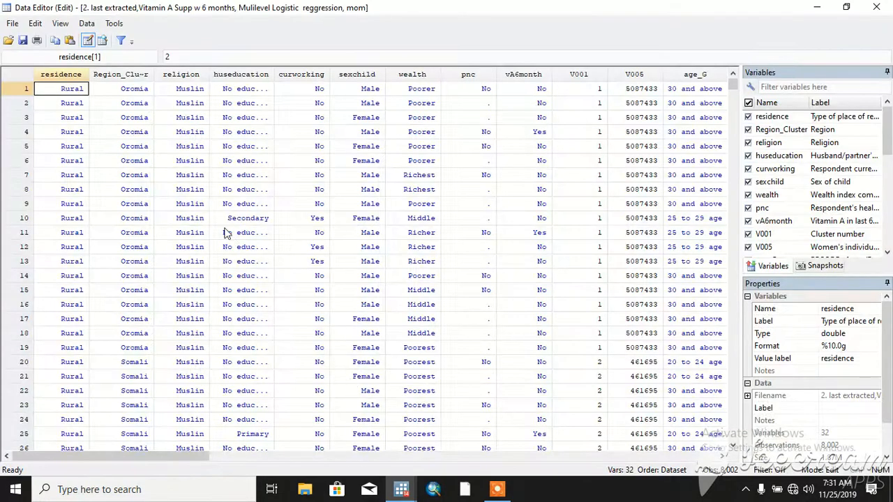
pyautogui.moveTo(218, 124)
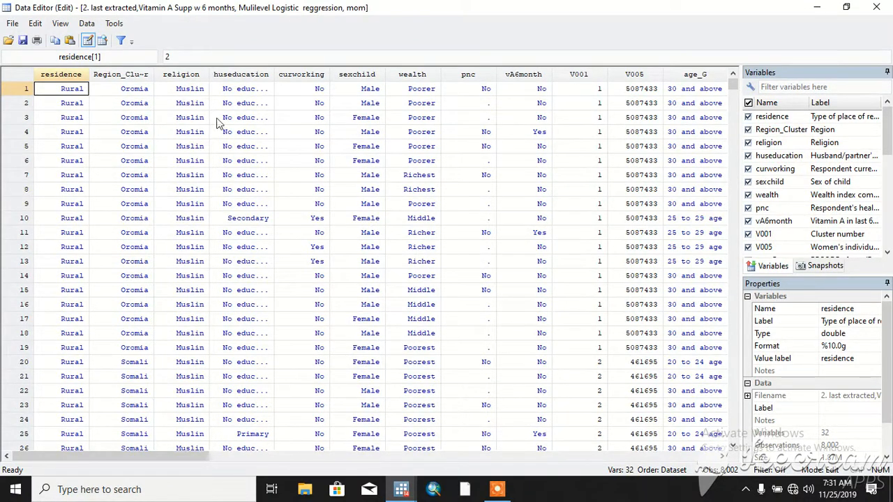
pyautogui.click(189, 89)
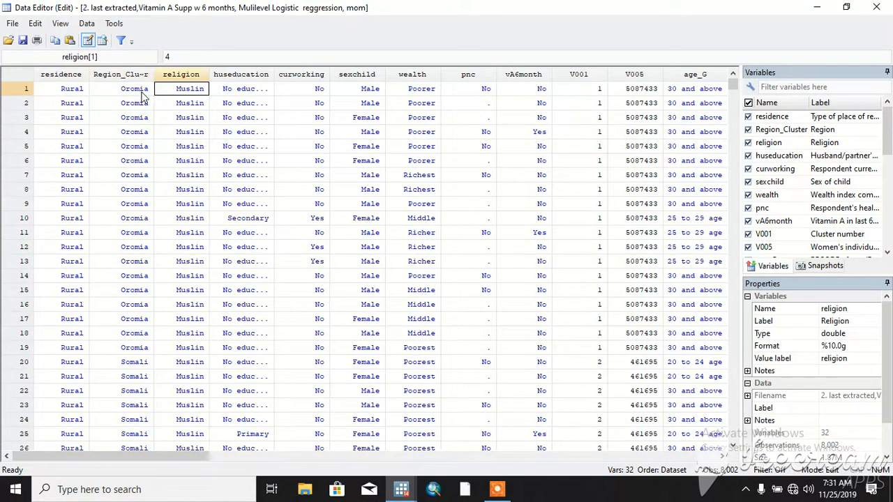
pyautogui.hscroll(3)
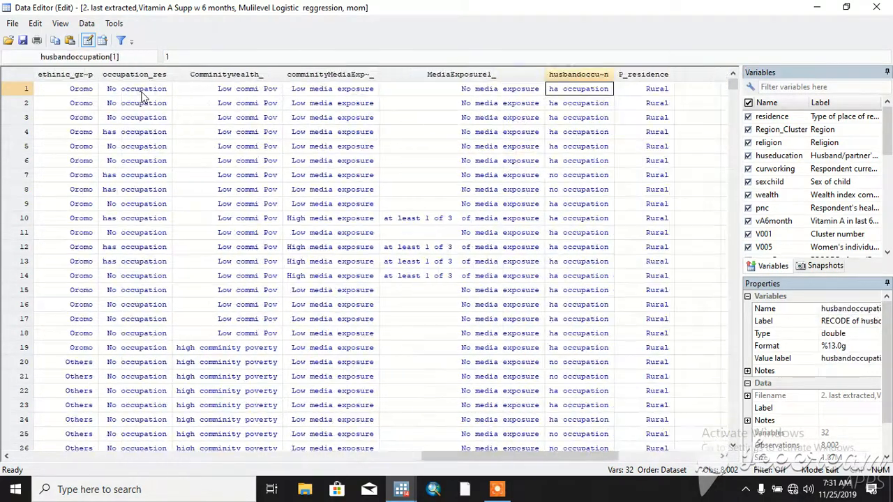
pyautogui.click(697, 88)
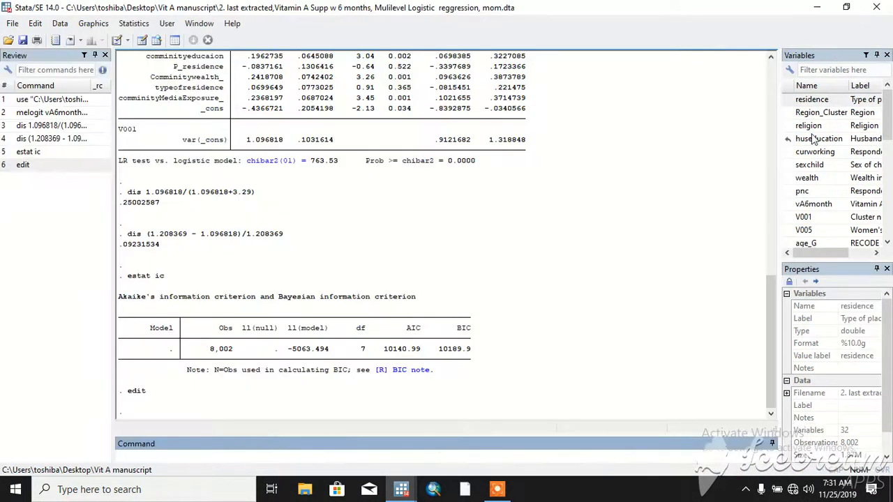
# Recall the melogit command for vA6month_2 with V001 clustering from the Review window
pyautogui.scroll(-3)
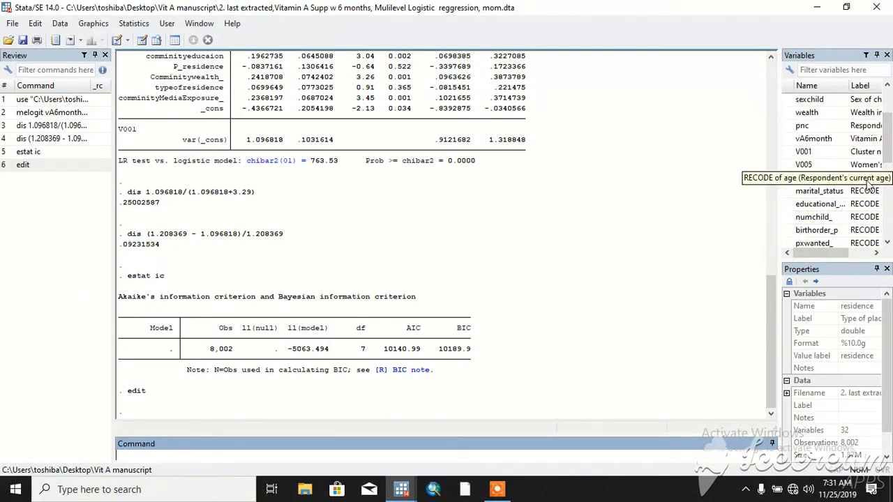
pyautogui.scroll(3)
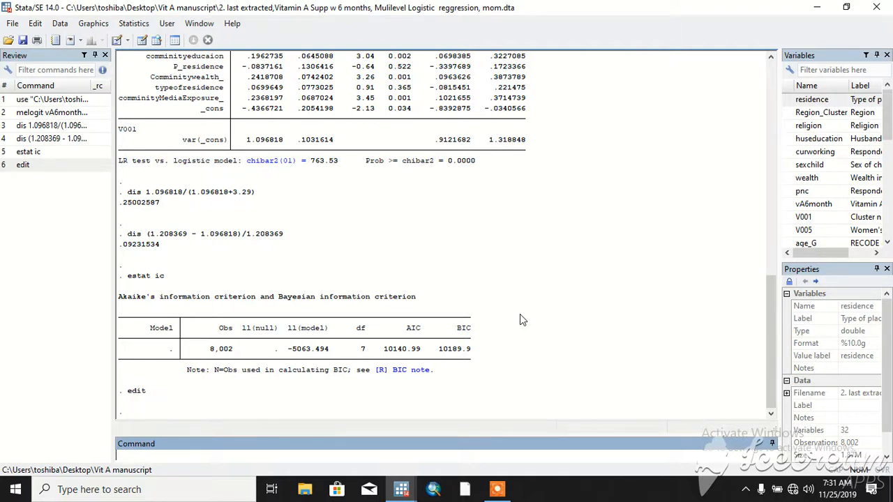
pyautogui.moveTo(272, 244)
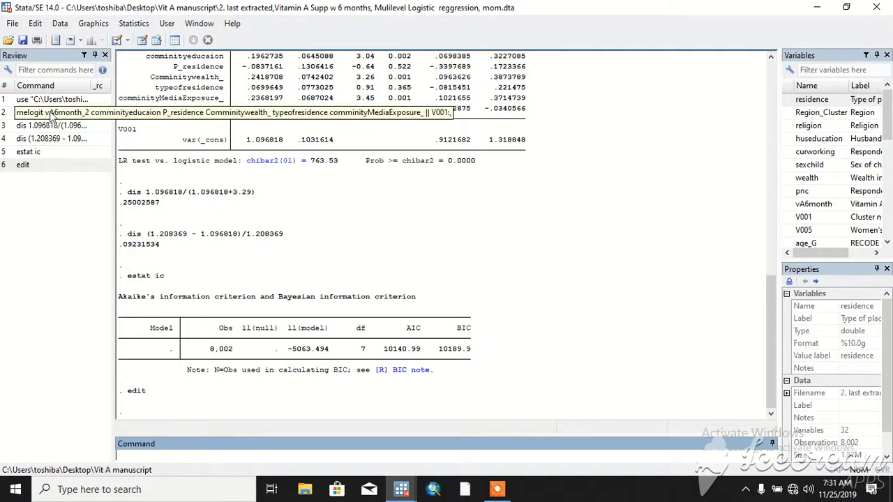
pyautogui.click(53, 113)
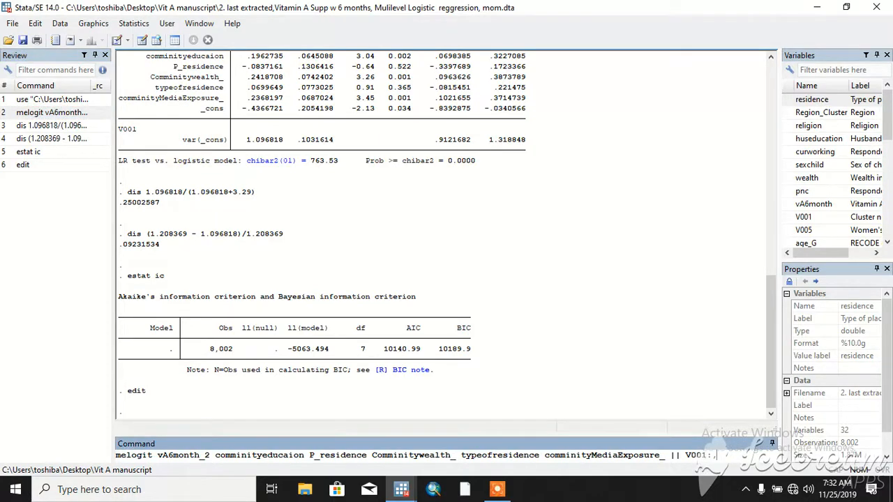
# Rerun the melogit model, then recall the ICC formula dis 1.096818/(1.096818+3.29)
pyautogui.press('Return')
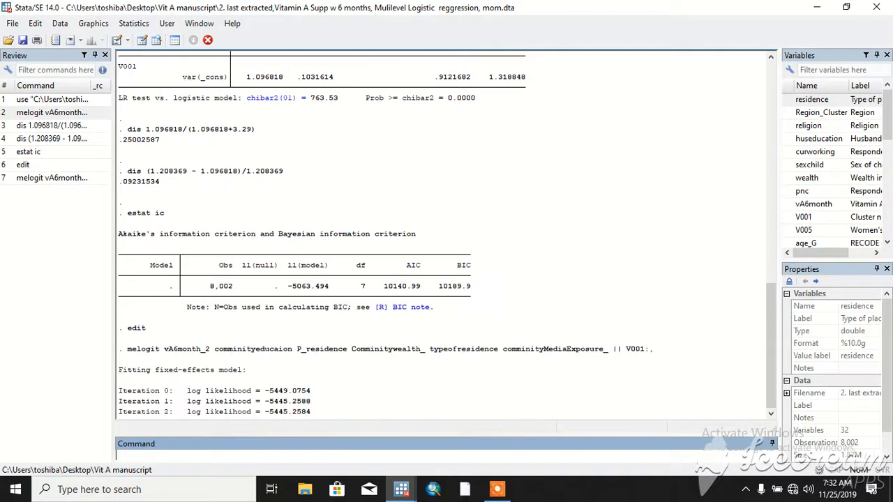
pyautogui.scroll(-3)
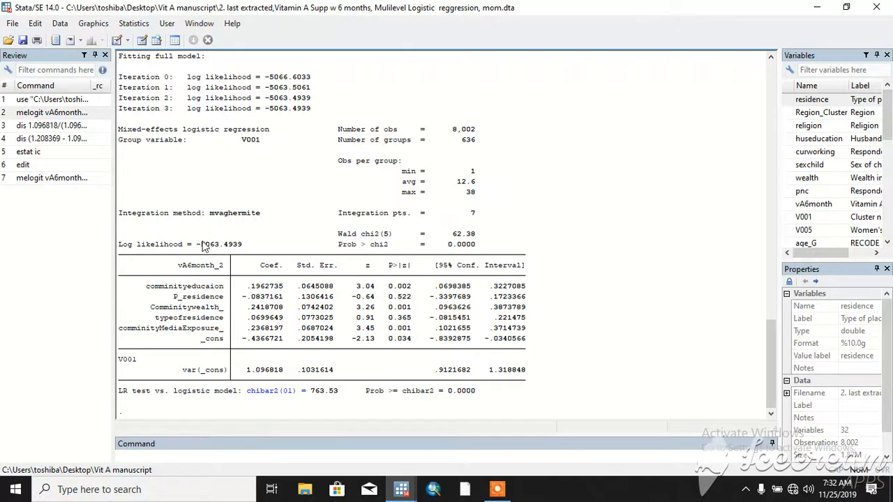
pyautogui.moveTo(231, 251)
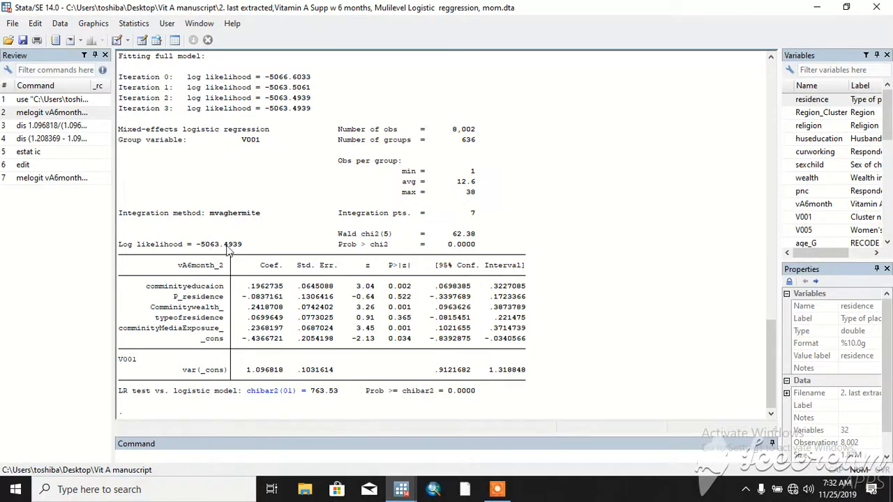
pyautogui.moveTo(389, 242)
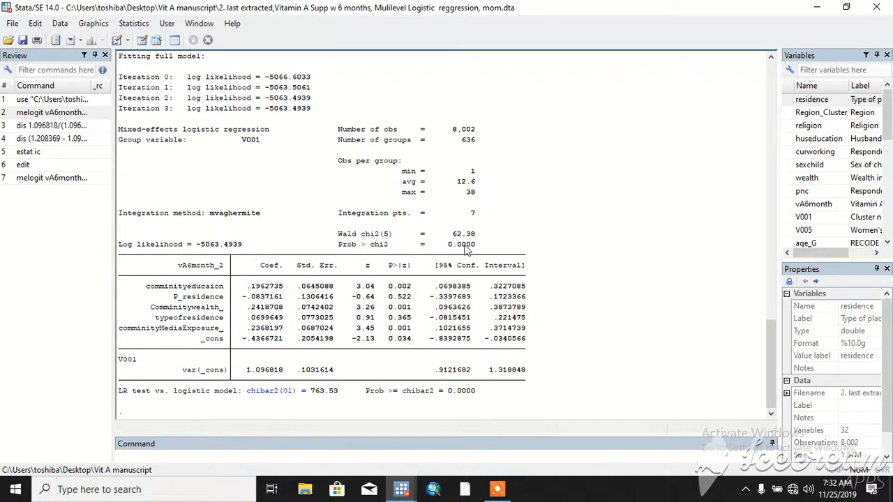
pyautogui.moveTo(260, 264)
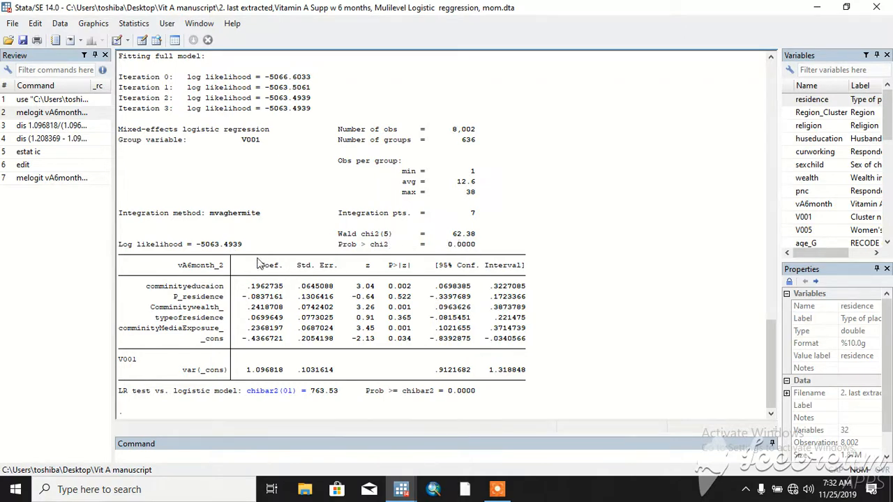
pyautogui.moveTo(384, 286)
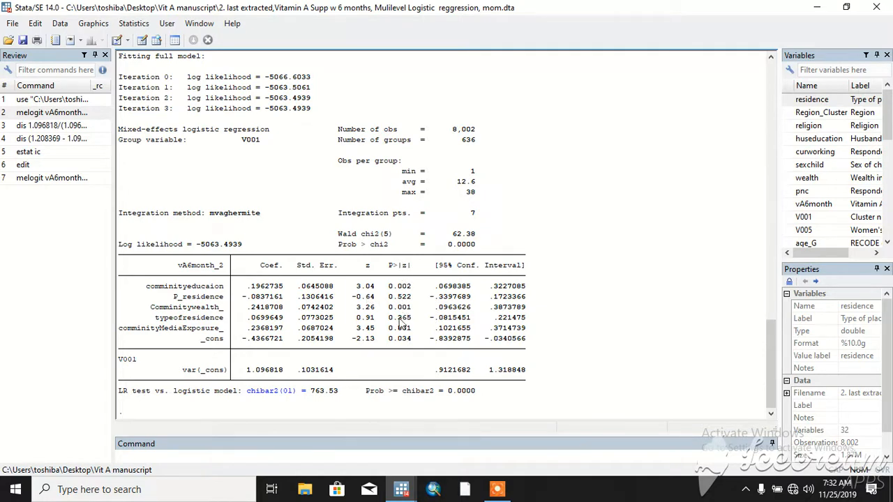
pyautogui.moveTo(386, 318)
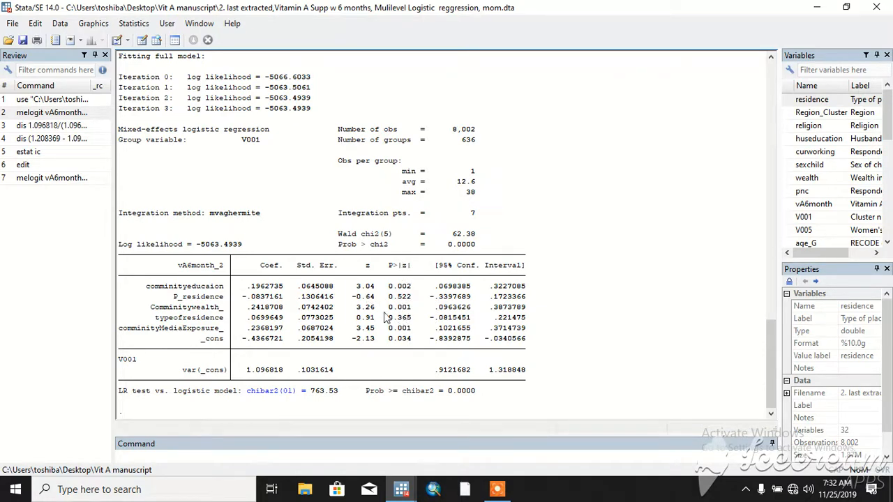
pyautogui.moveTo(192, 321)
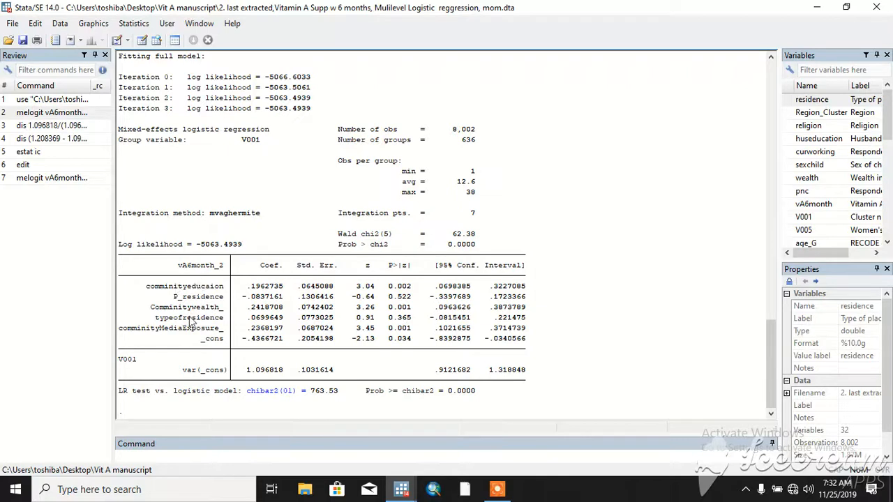
pyautogui.moveTo(230, 353)
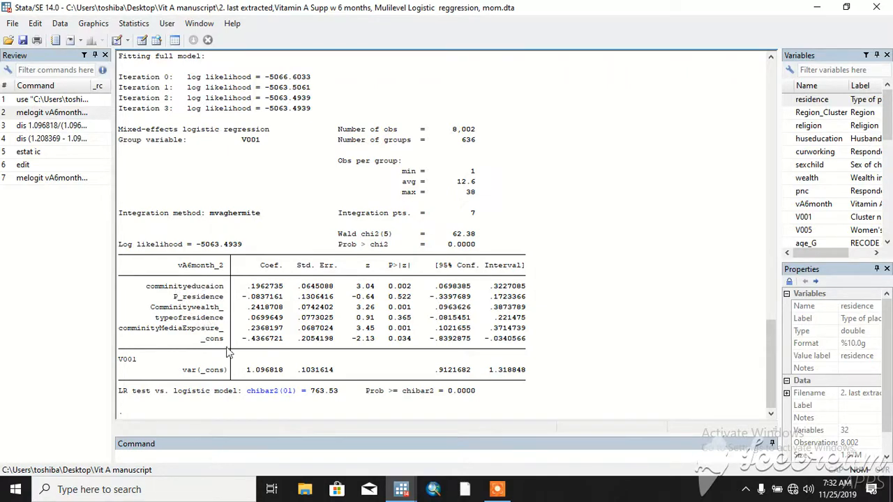
pyautogui.moveTo(221, 378)
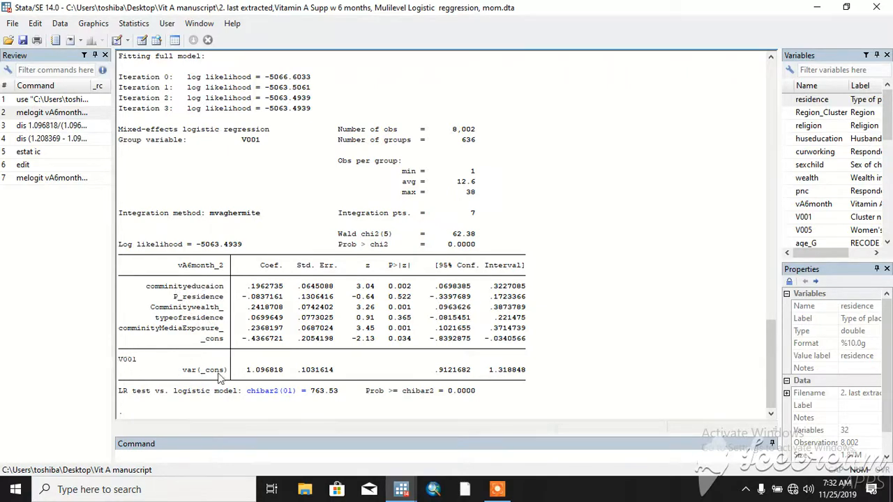
pyautogui.moveTo(314, 366)
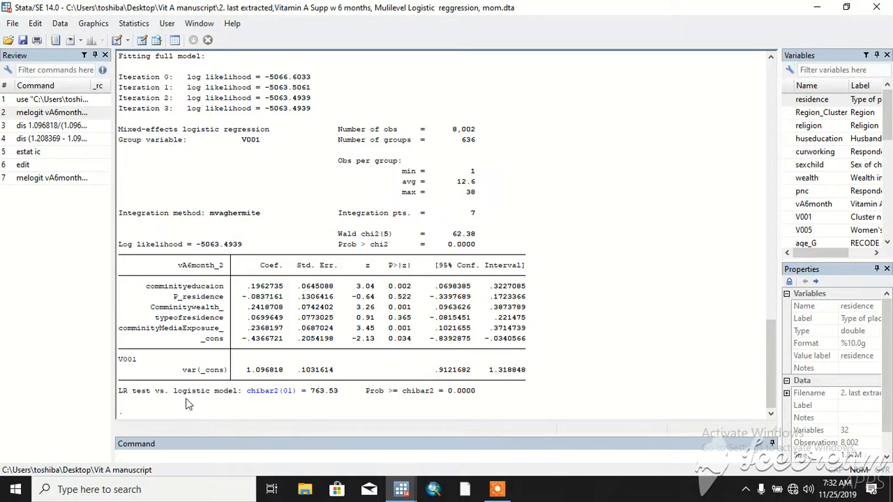
pyautogui.moveTo(208, 414)
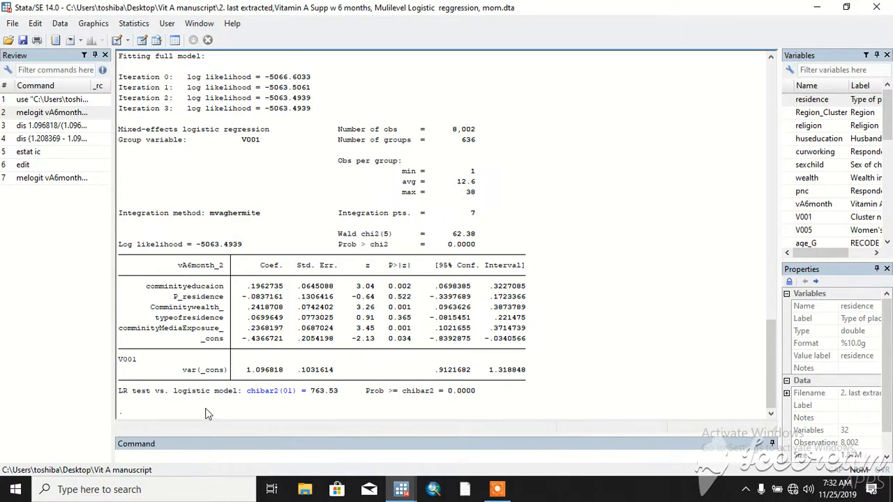
pyautogui.moveTo(338, 407)
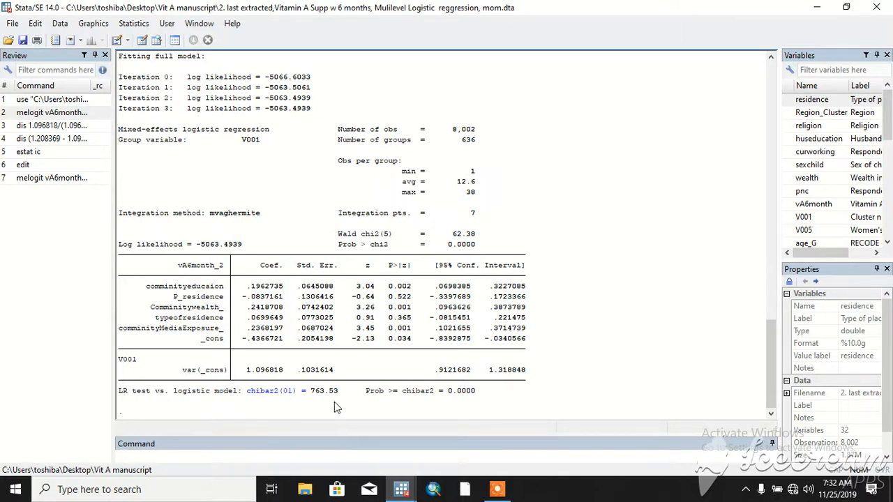
pyautogui.moveTo(185, 259)
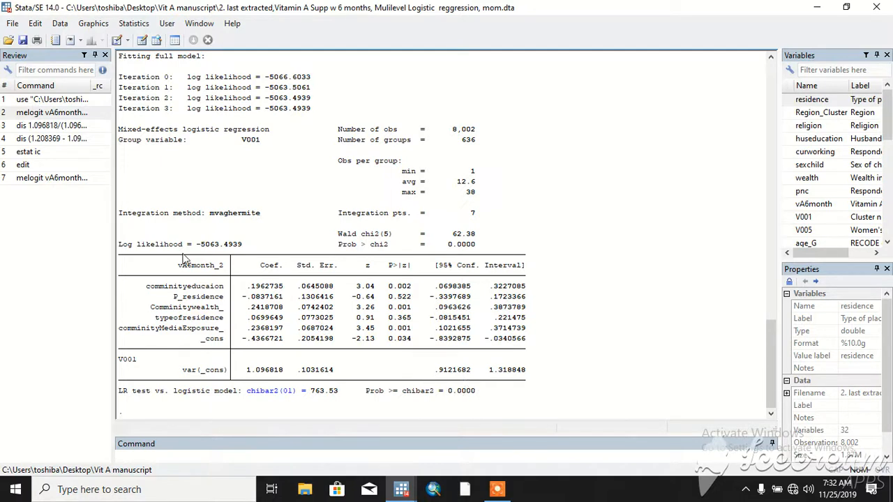
pyautogui.click(52, 125)
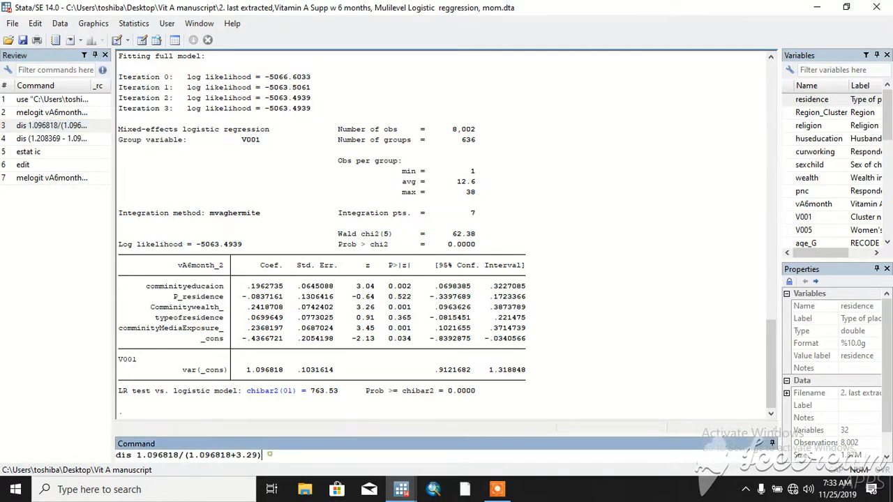
# Compute the ICC (.25002587) and recall the PCV formula (1.208369 − 1.096818)/1.208369
pyautogui.press('Return')
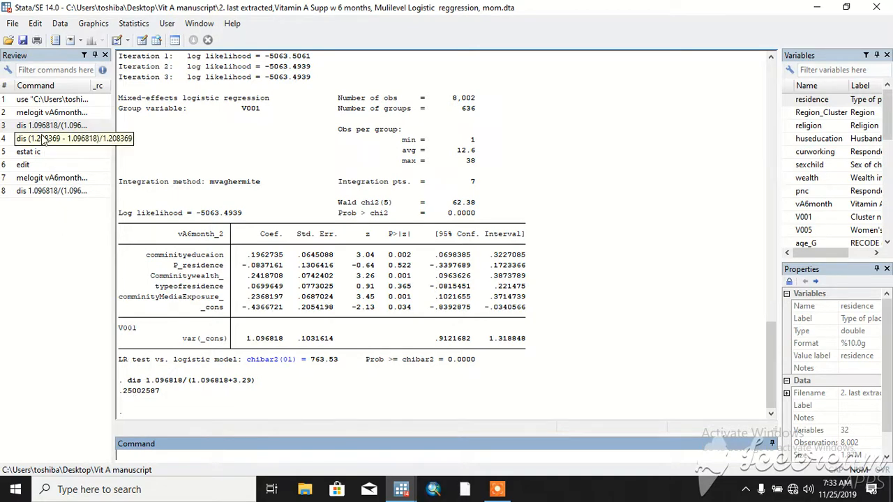
pyautogui.click(73, 138)
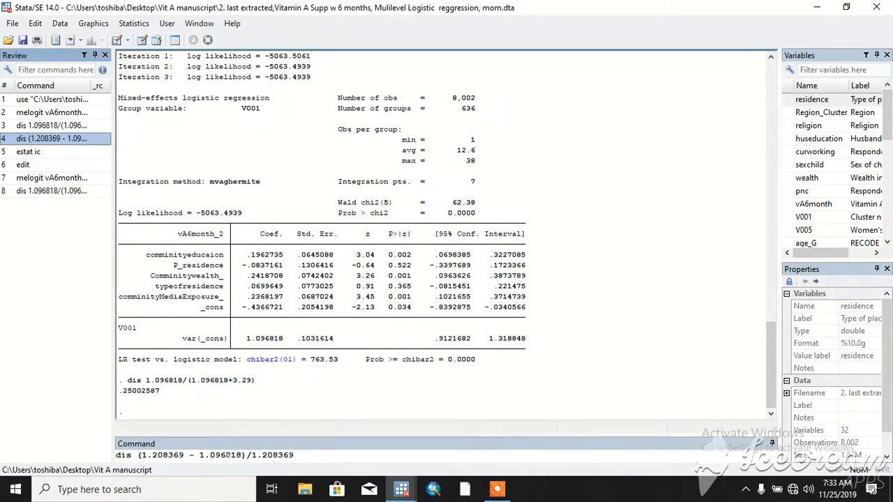
pyautogui.moveTo(265, 349)
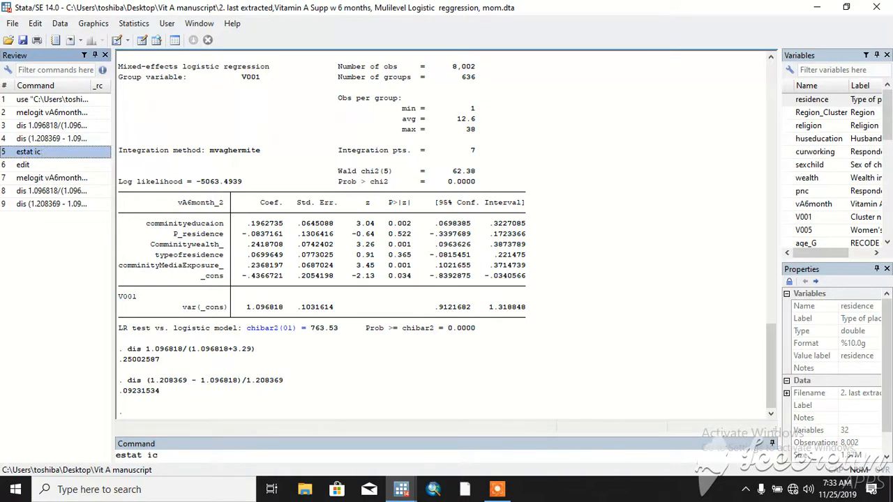
# Show PCV .09231534 and AIC 10140.99/BIC 10189.9, then recall the melogit command
pyautogui.press('Return')
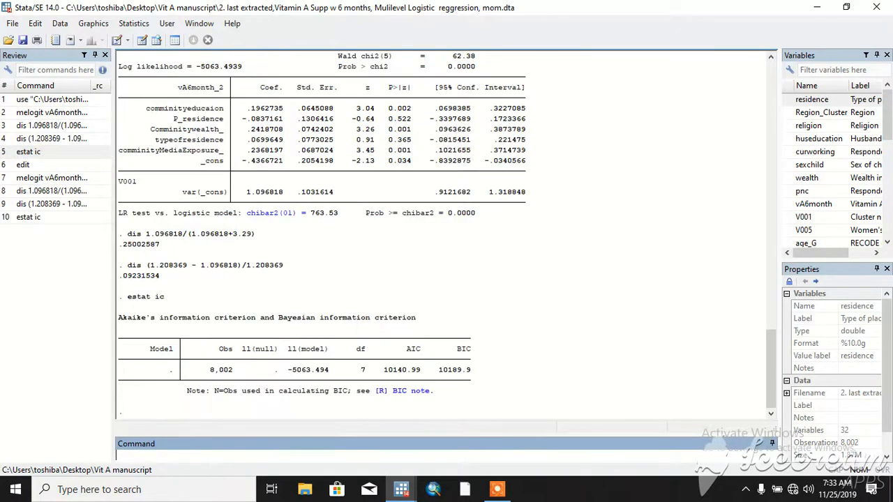
pyautogui.moveTo(409, 362)
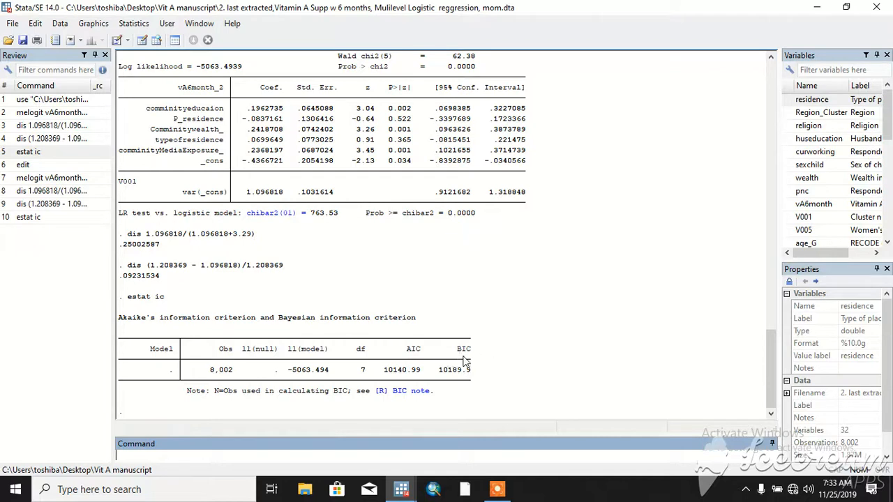
pyautogui.moveTo(239, 420)
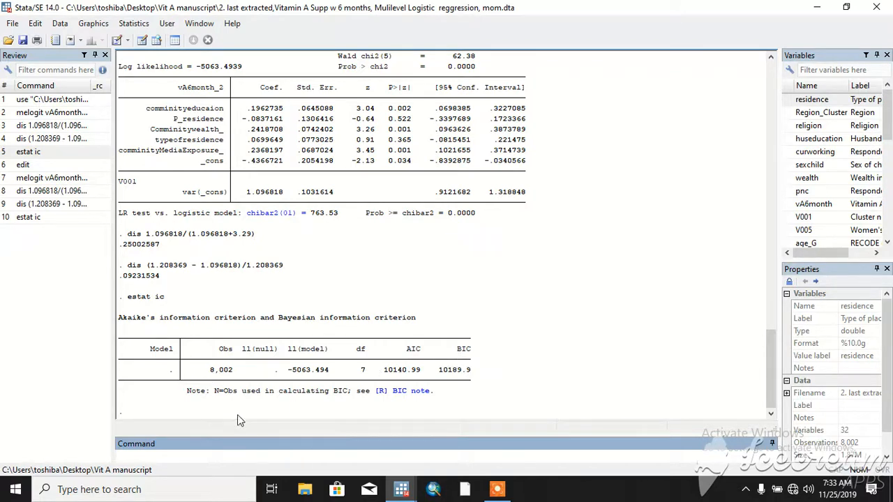
pyautogui.click(52, 99)
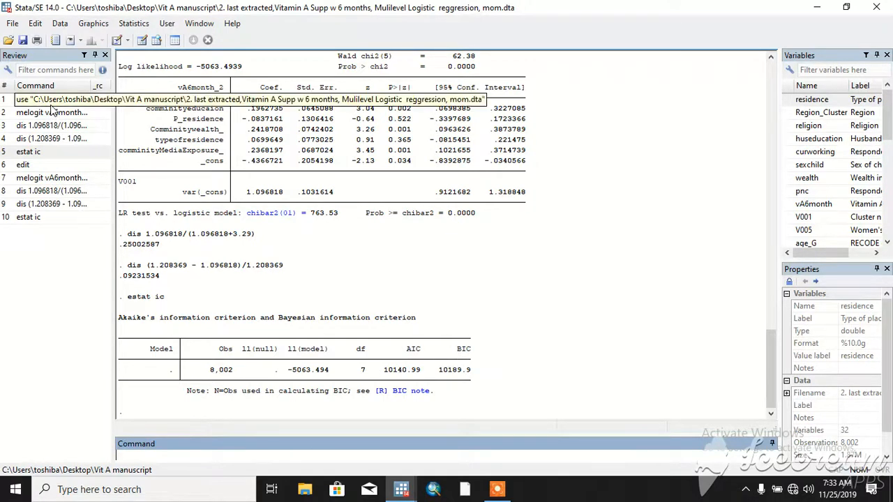
pyautogui.click(51, 112)
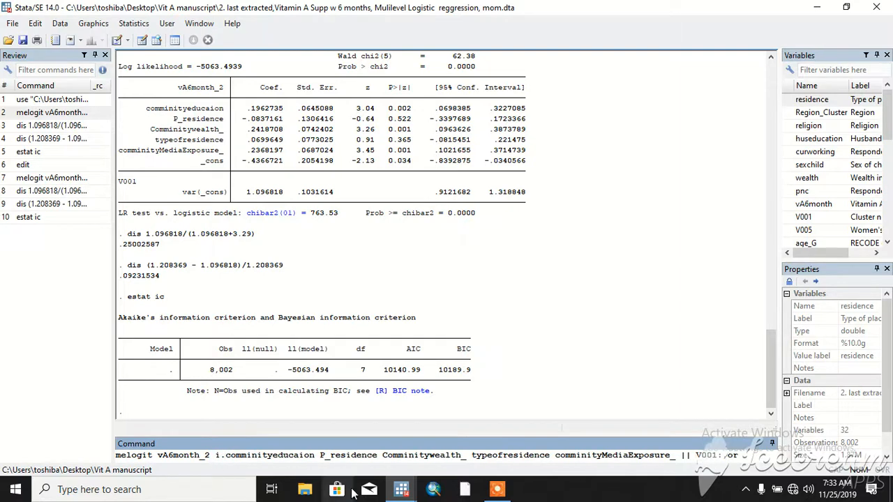
# Rerun melogit with the or option and scroll through the community-factor odds ratios
pyautogui.press('Return')
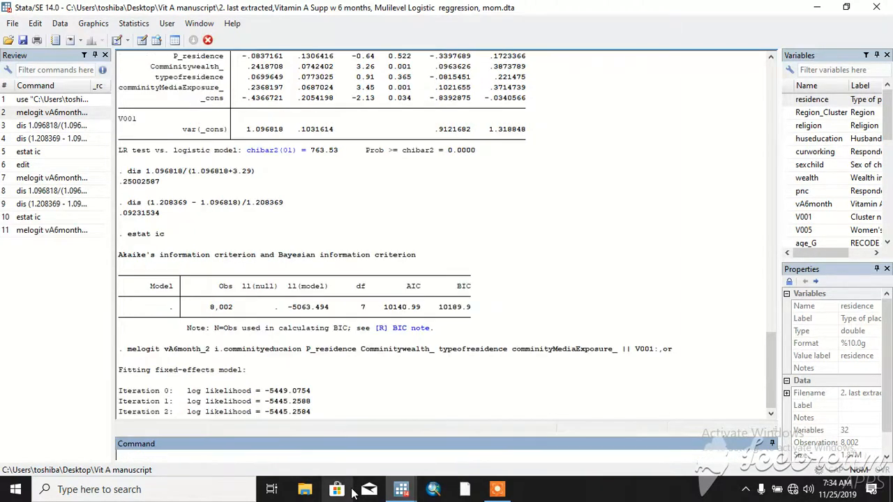
pyautogui.scroll(-3)
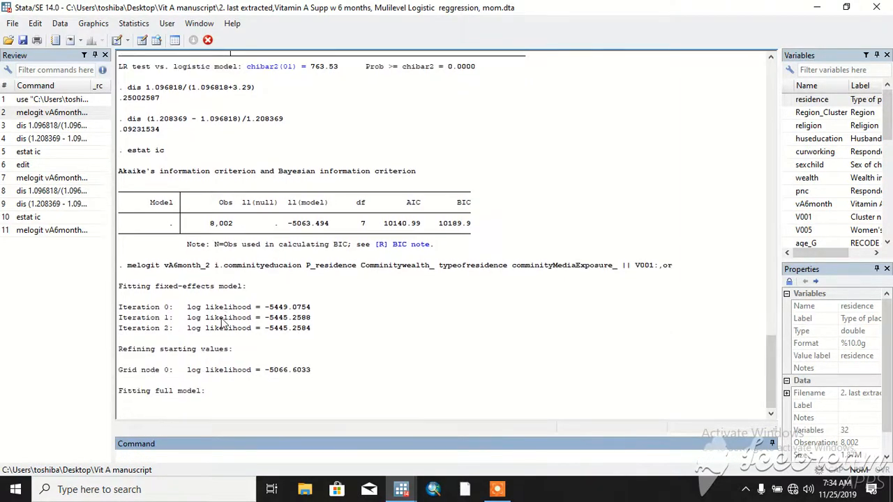
pyautogui.scroll(-3)
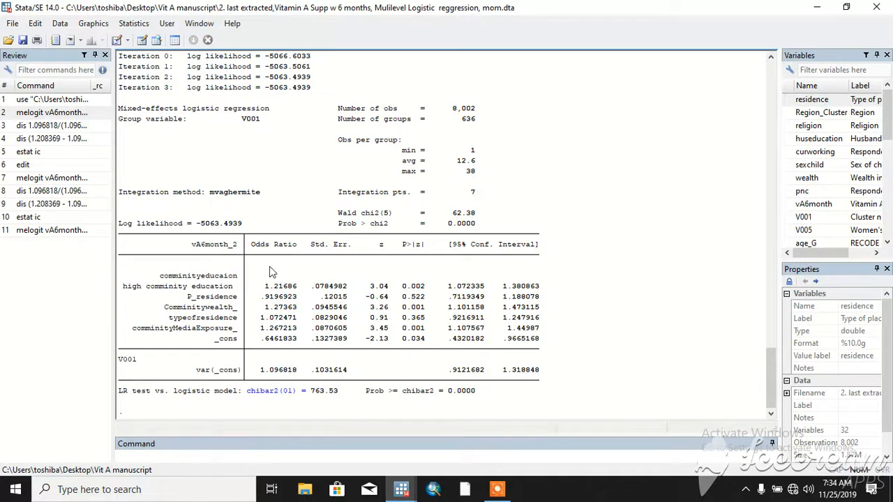
pyautogui.moveTo(285, 272)
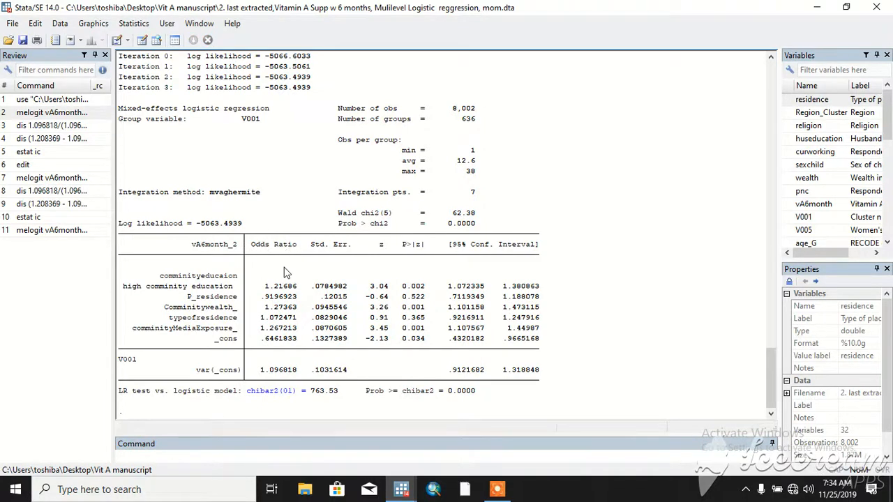
pyautogui.moveTo(225, 304)
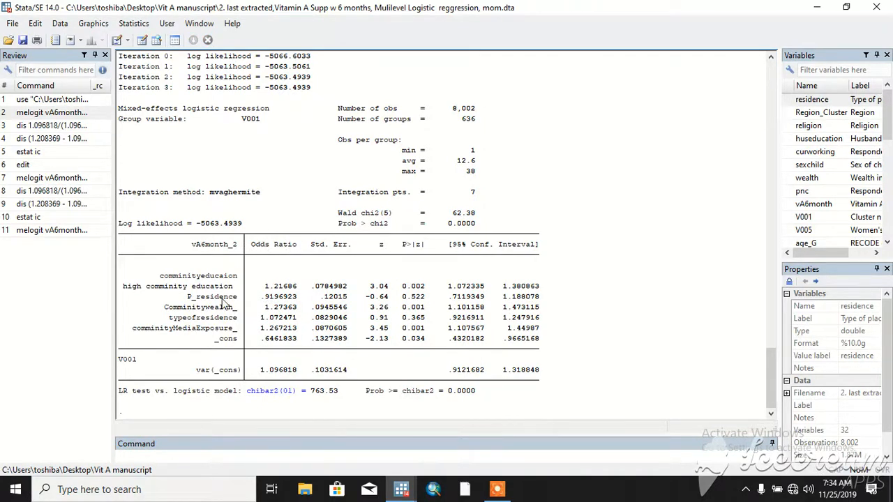
pyautogui.moveTo(154, 304)
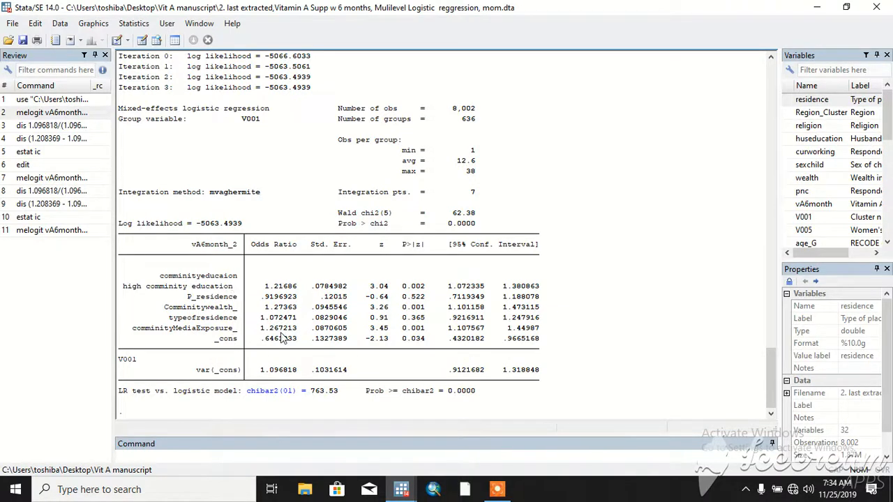
pyautogui.moveTo(206, 297)
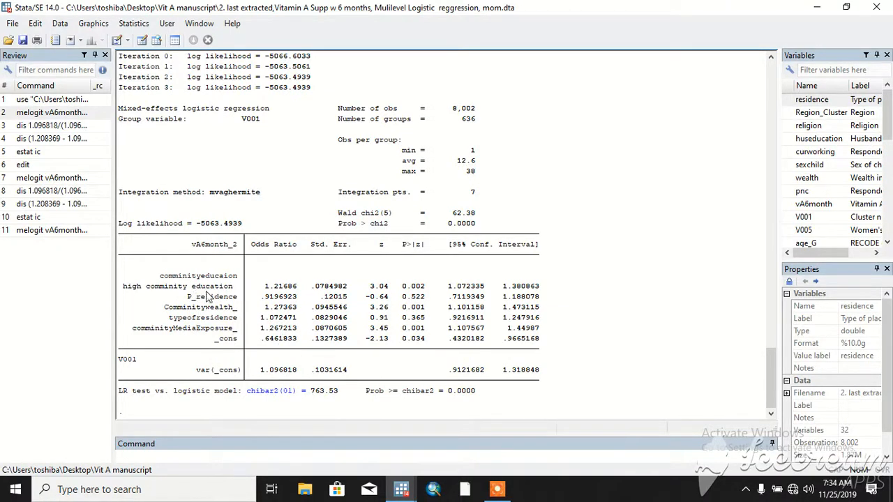